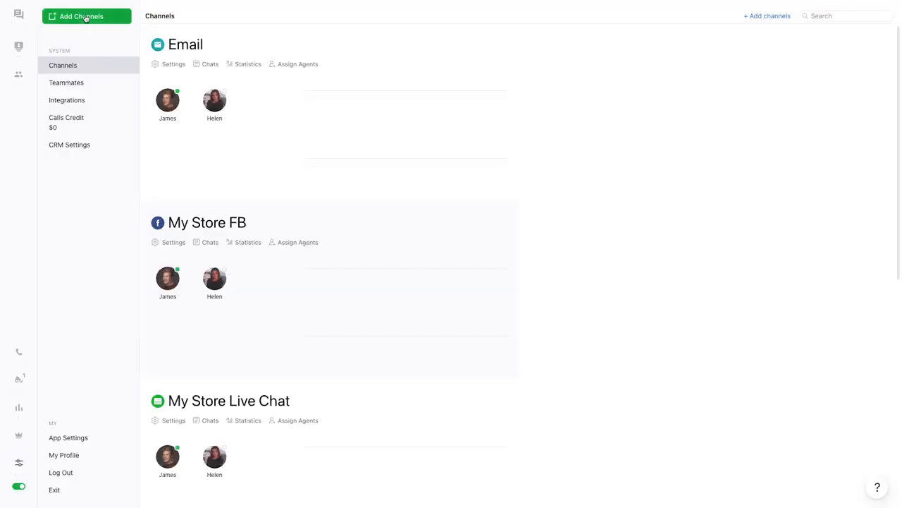
Add a Live Chat website channel and scroll through its installation script code
click(86, 17)
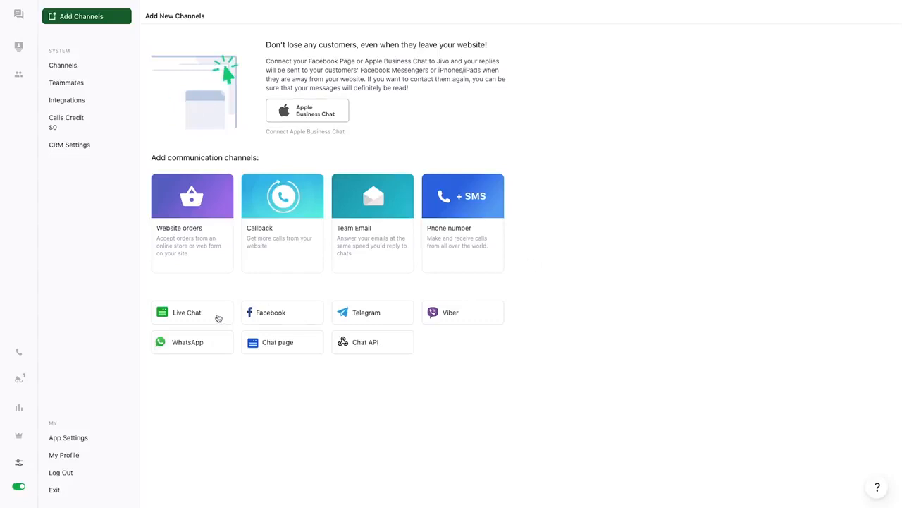
click(191, 311)
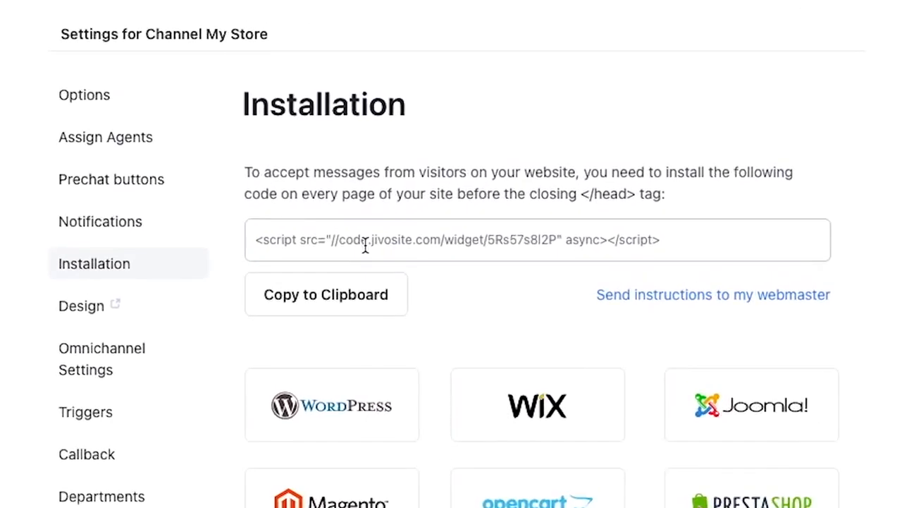
scroll(down, 3)
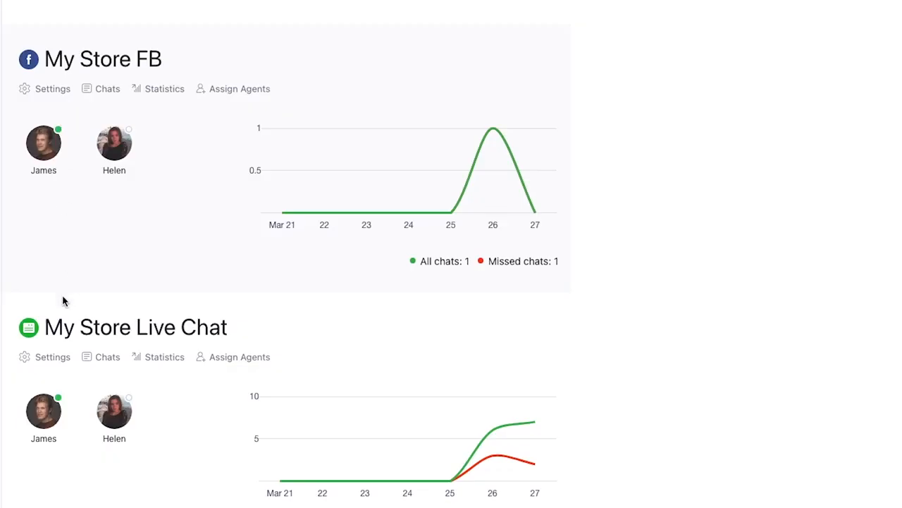
Review My Store Live Chat's options and proactive triggers, then bring up the Visitors list
click(52, 357)
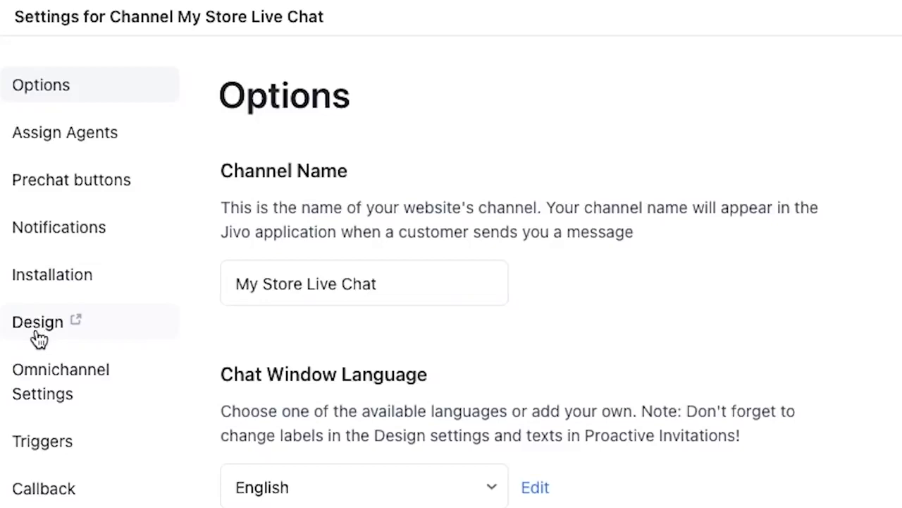
click(36, 322)
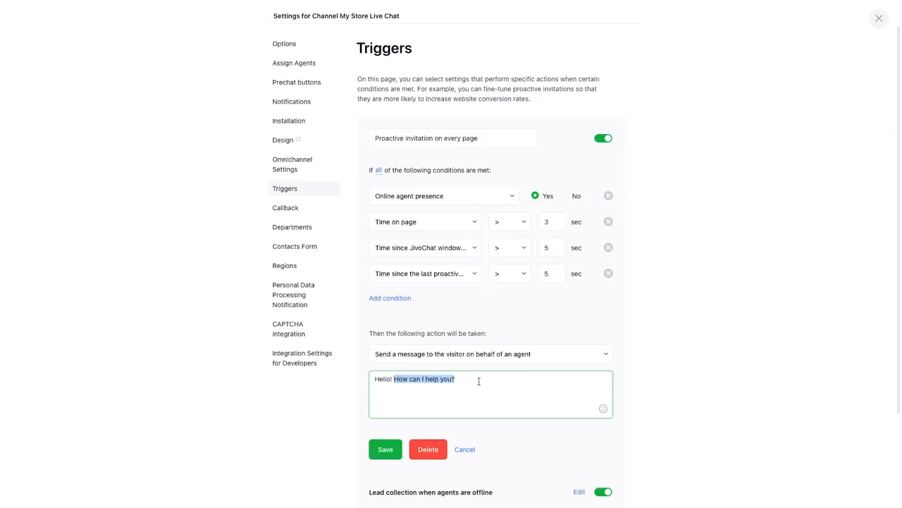
click(878, 17)
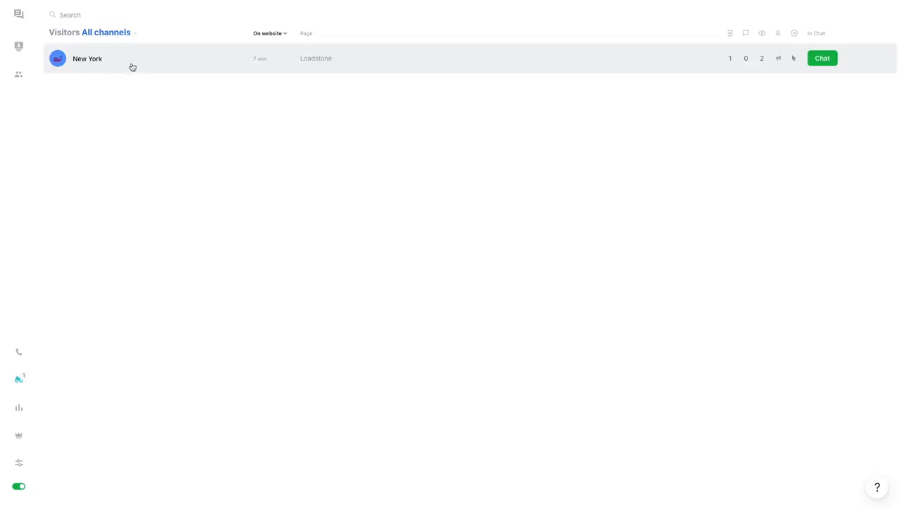
mouse_move(141, 66)
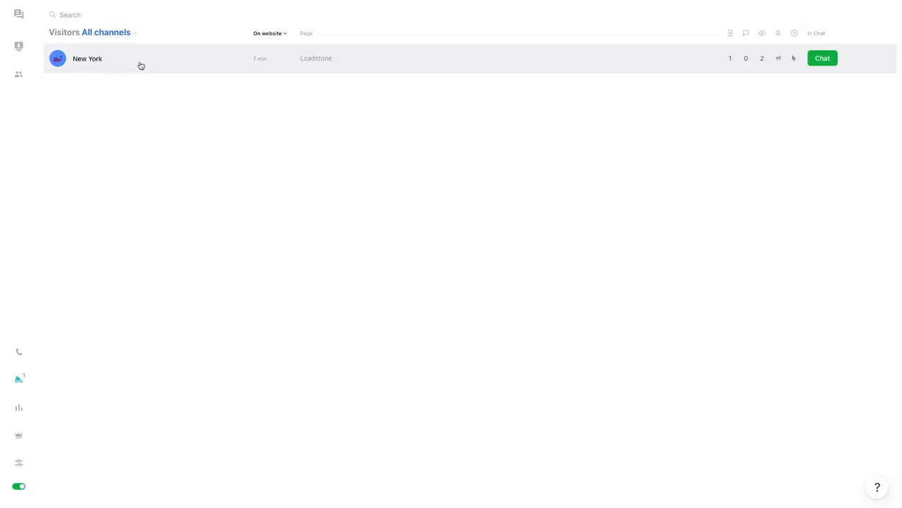
Accept the New York 38 chat and send a ready-made reply phrase
click(19, 14)
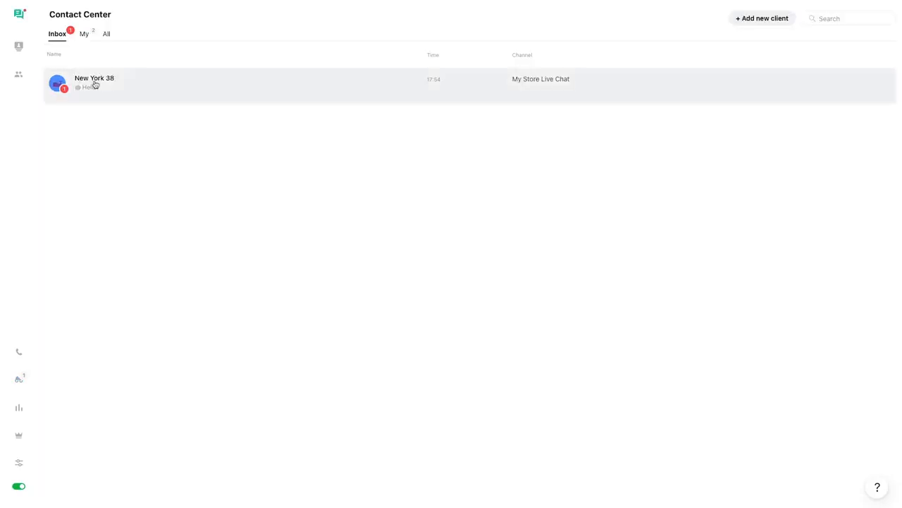
click(95, 84)
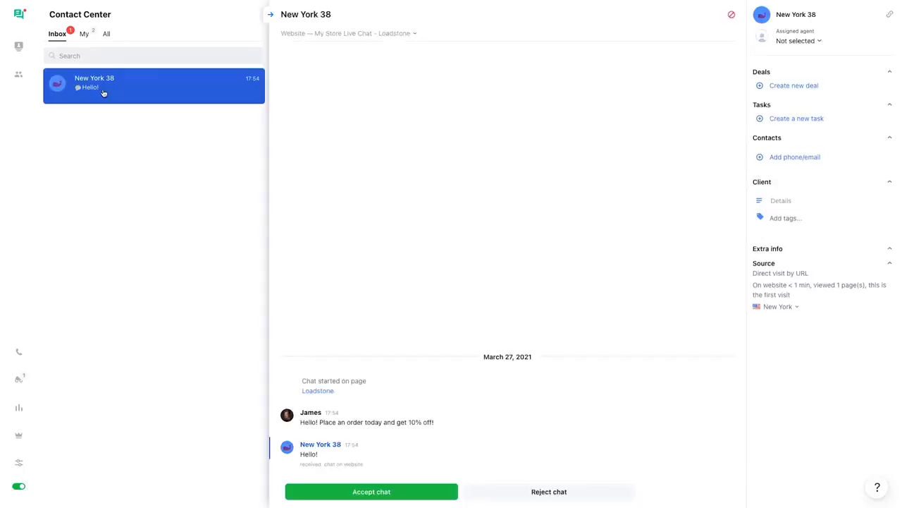
click(372, 491)
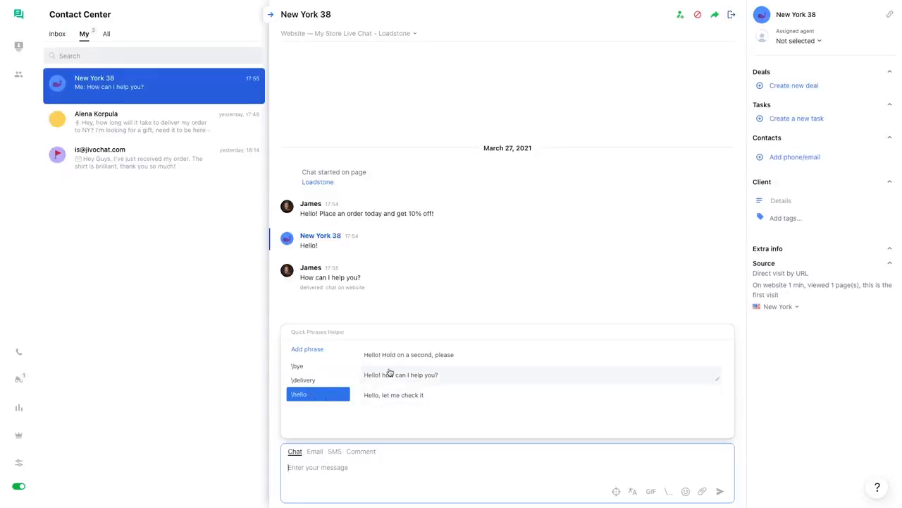
click(394, 395)
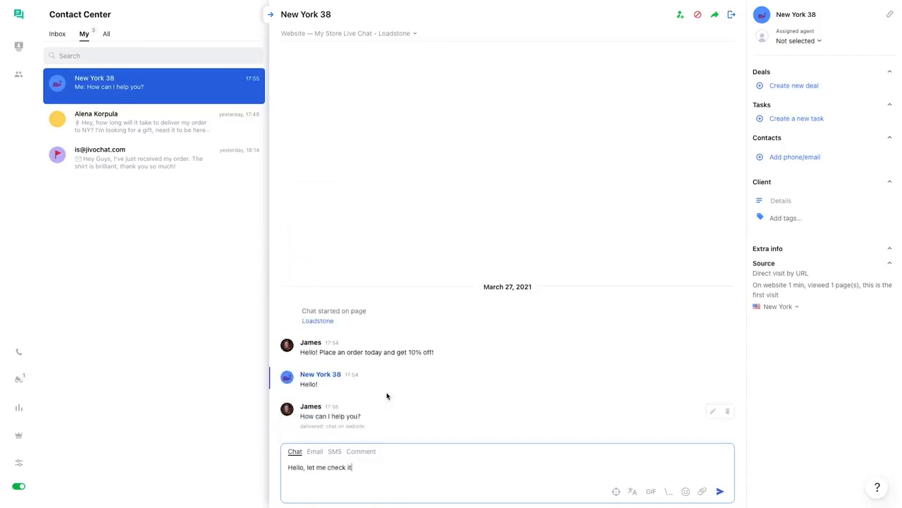
Try the Email and SMS reply modes, then switch to an internal teammate comment
click(313, 451)
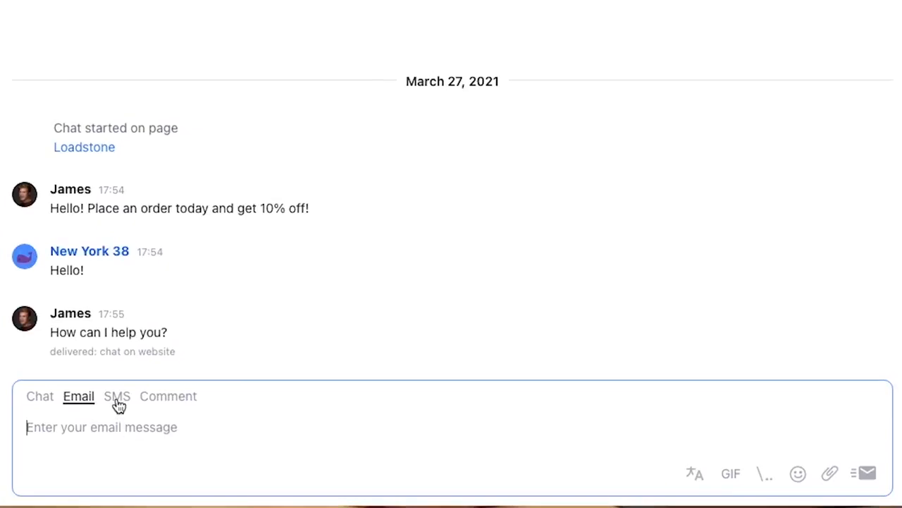
click(116, 397)
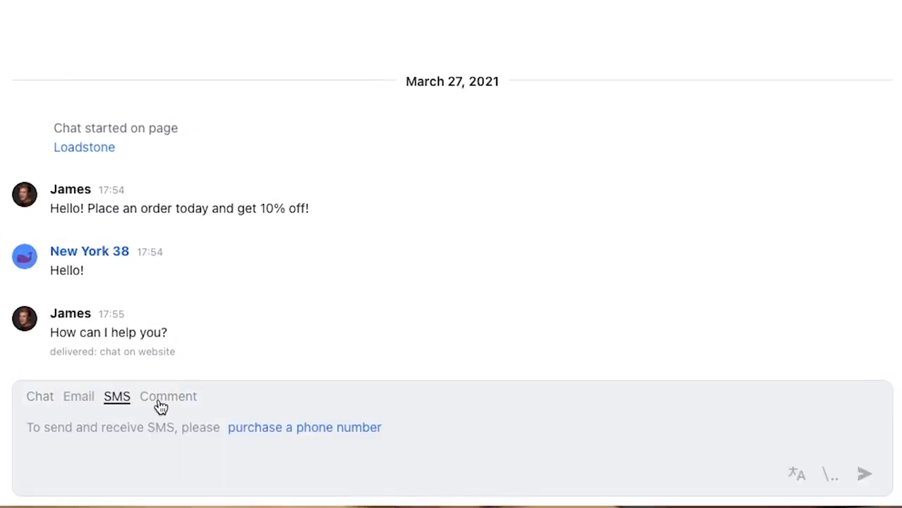
click(167, 397)
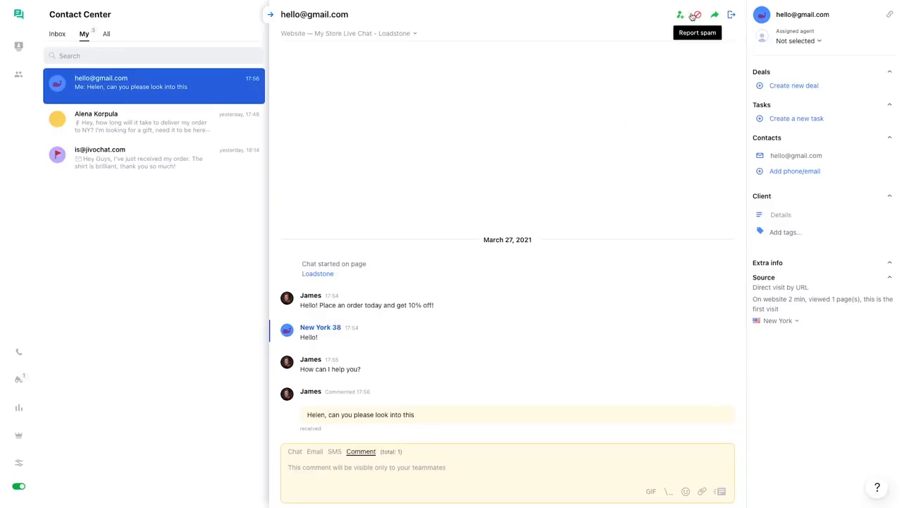
mouse_move(680, 16)
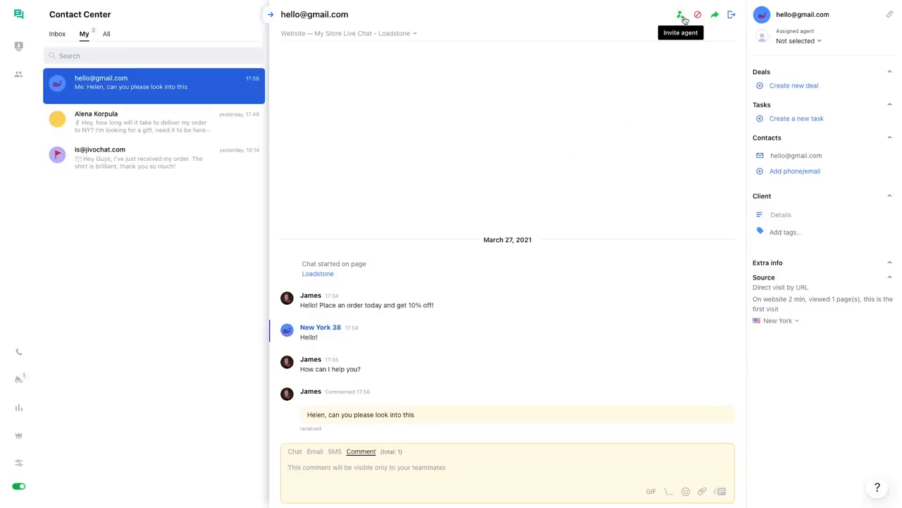
mouse_move(714, 14)
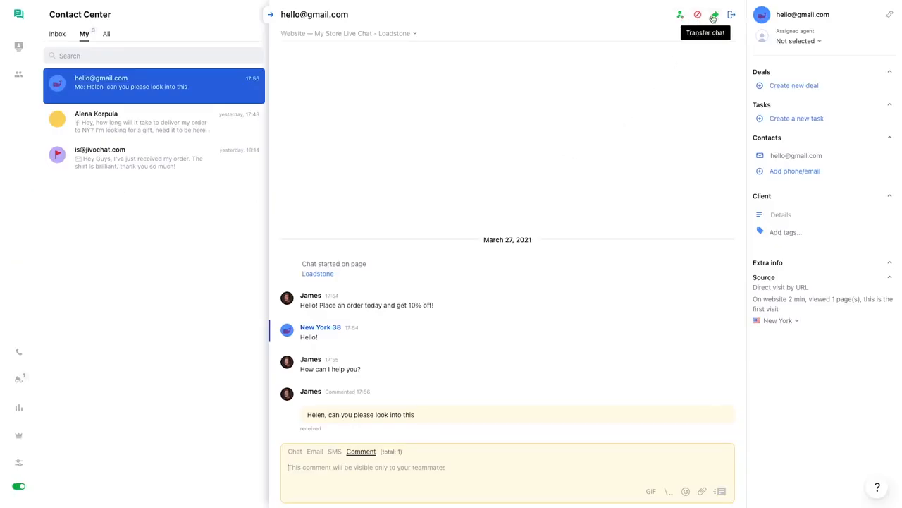
mouse_move(781, 99)
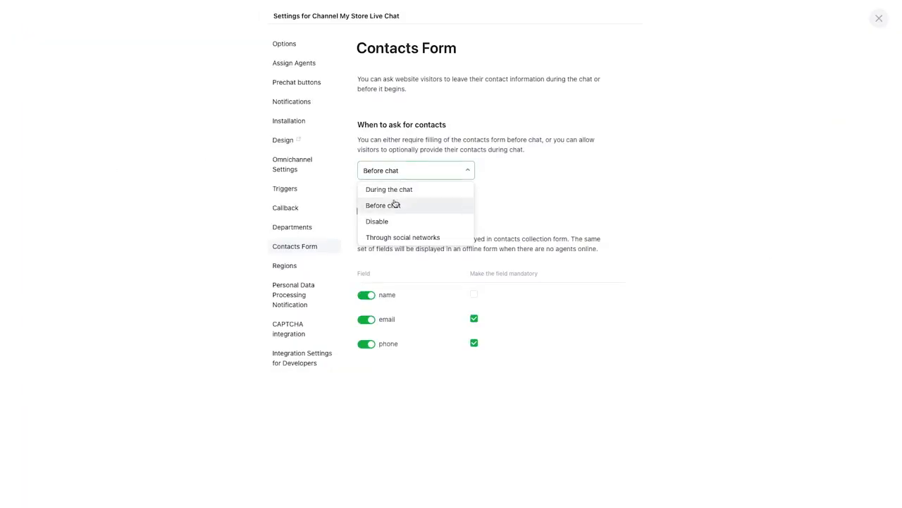
Keep contacts collected Before chat, add a Send proposal task due 29 Mar, and create Deal 38
click(383, 204)
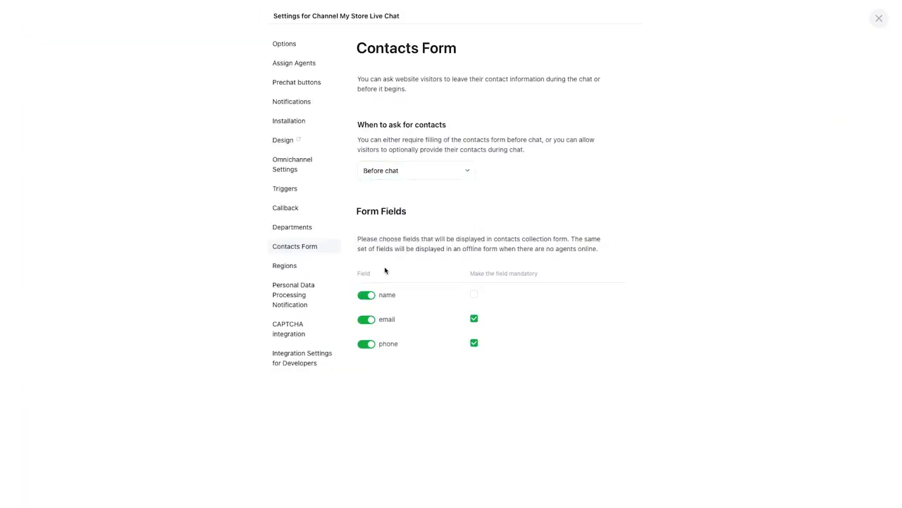
click(879, 17)
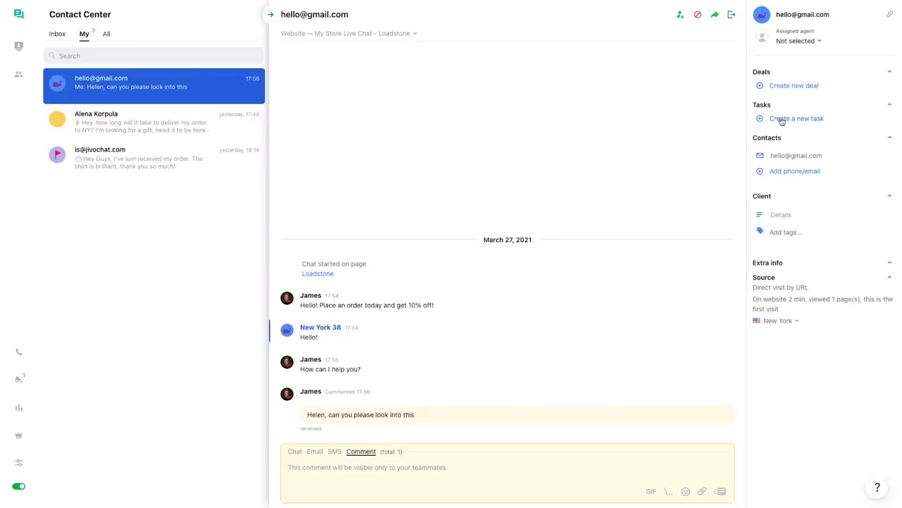
click(794, 118)
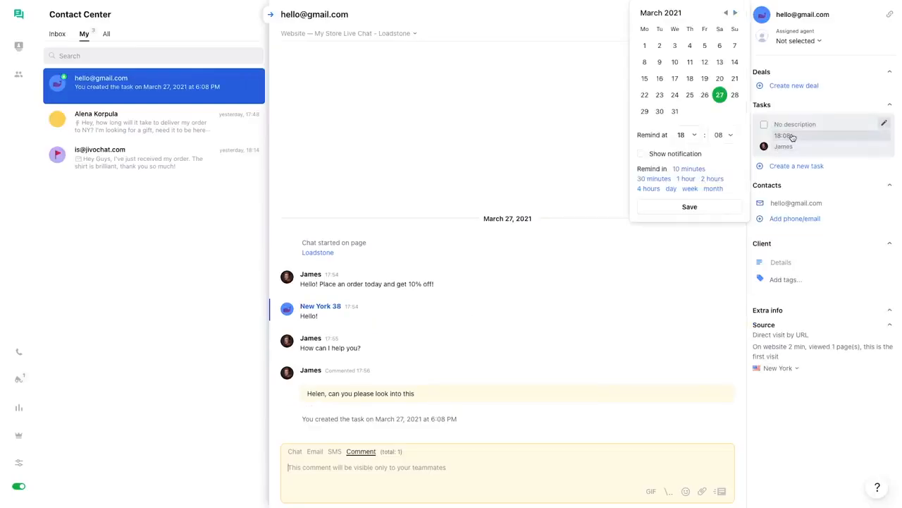
click(688, 206)
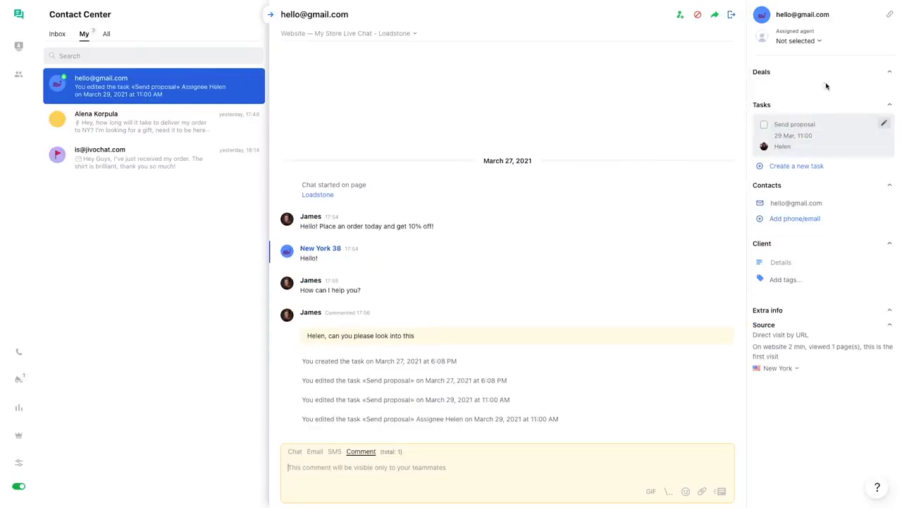
click(776, 71)
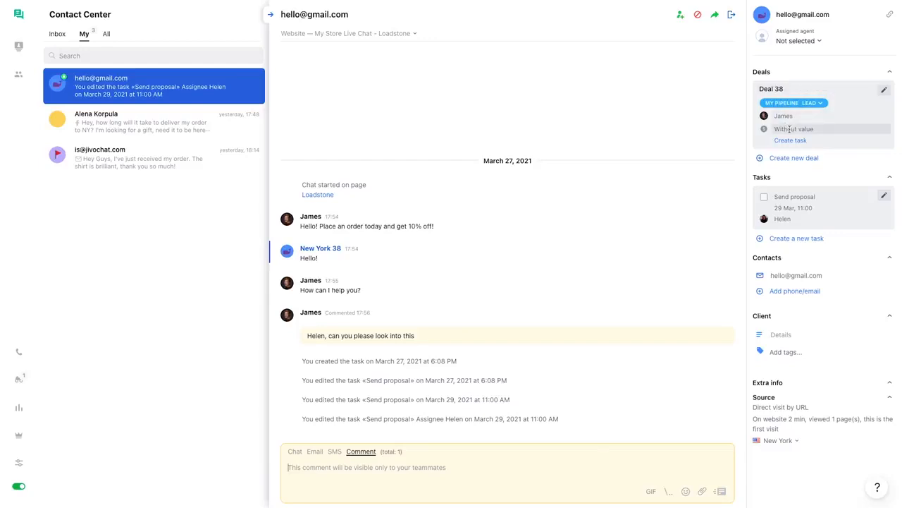
click(18, 50)
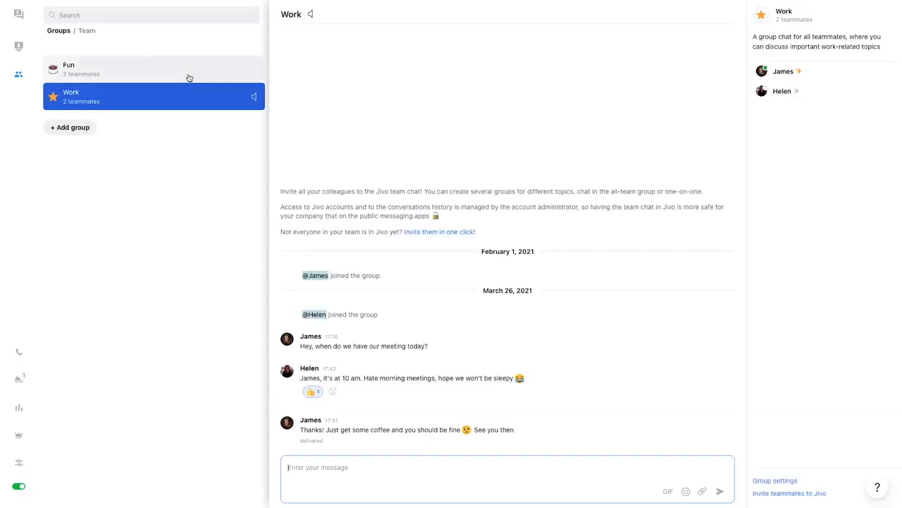
mouse_move(425, 232)
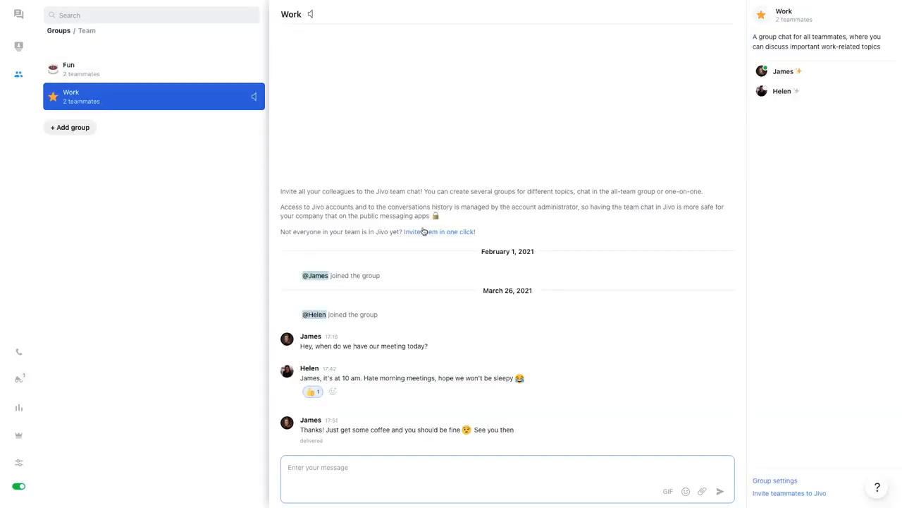